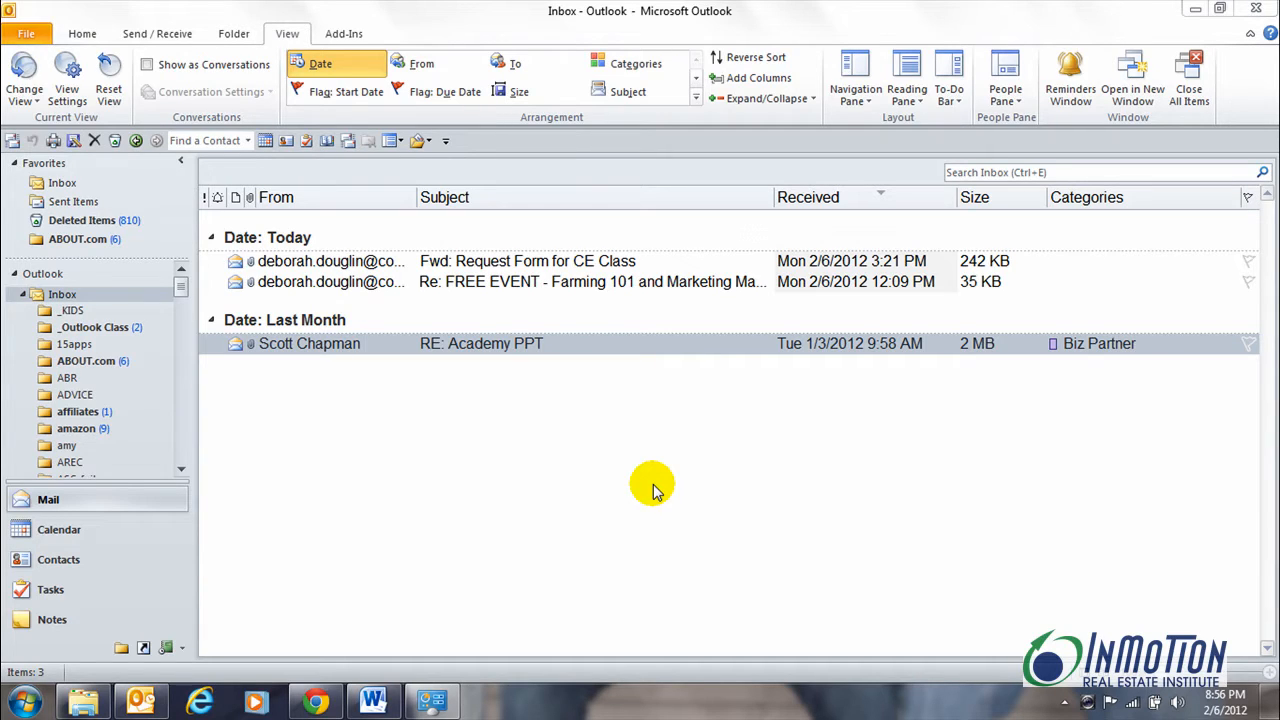
mouse_move(675, 560)
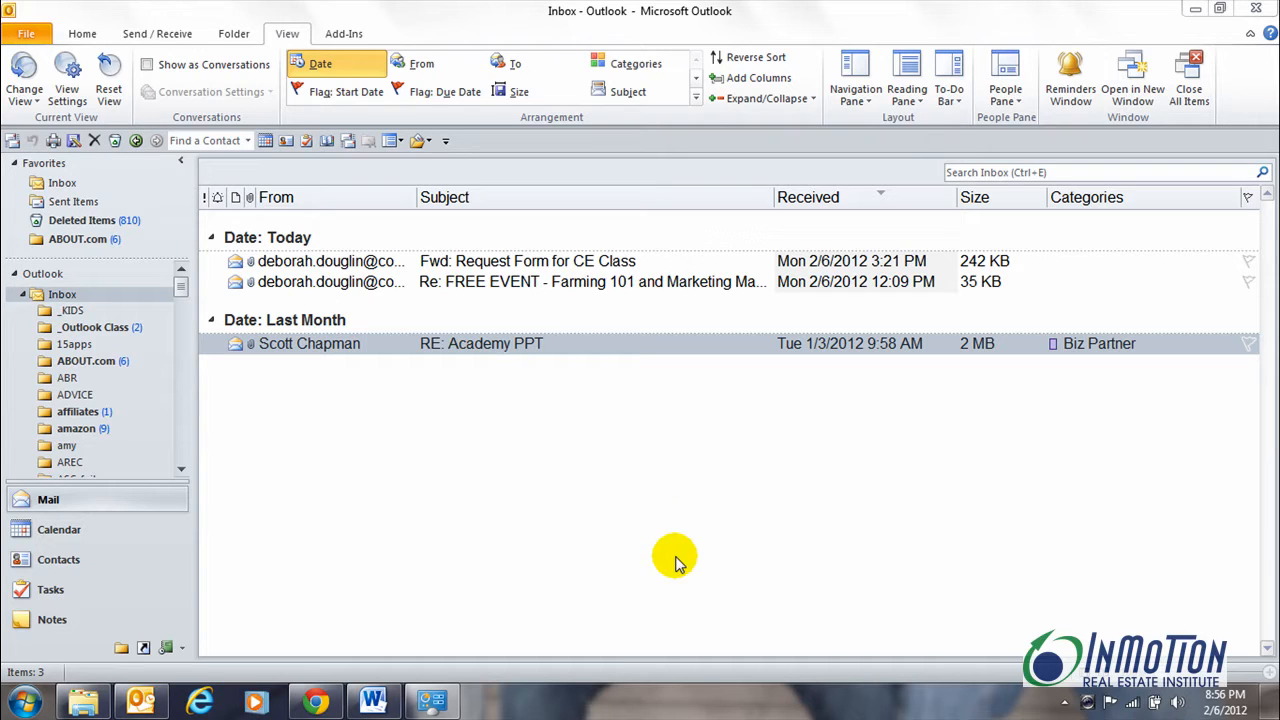
mouse_move(765, 468)
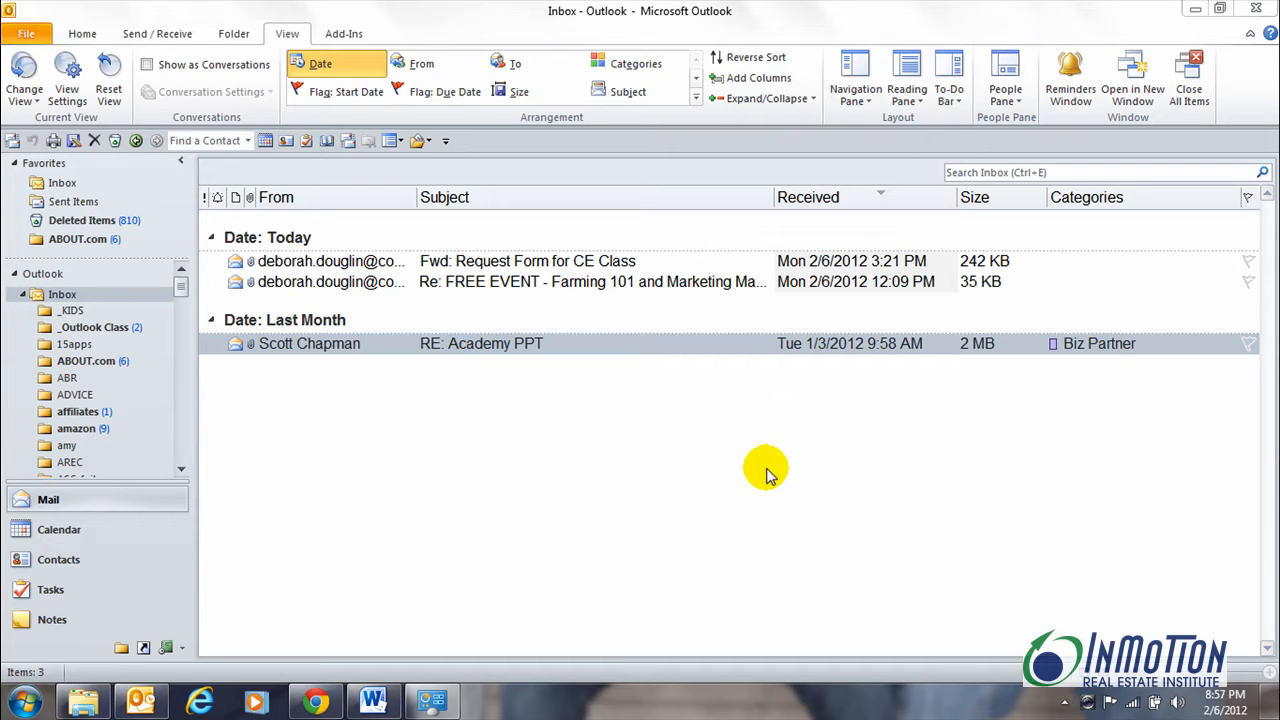
mouse_move(578, 442)
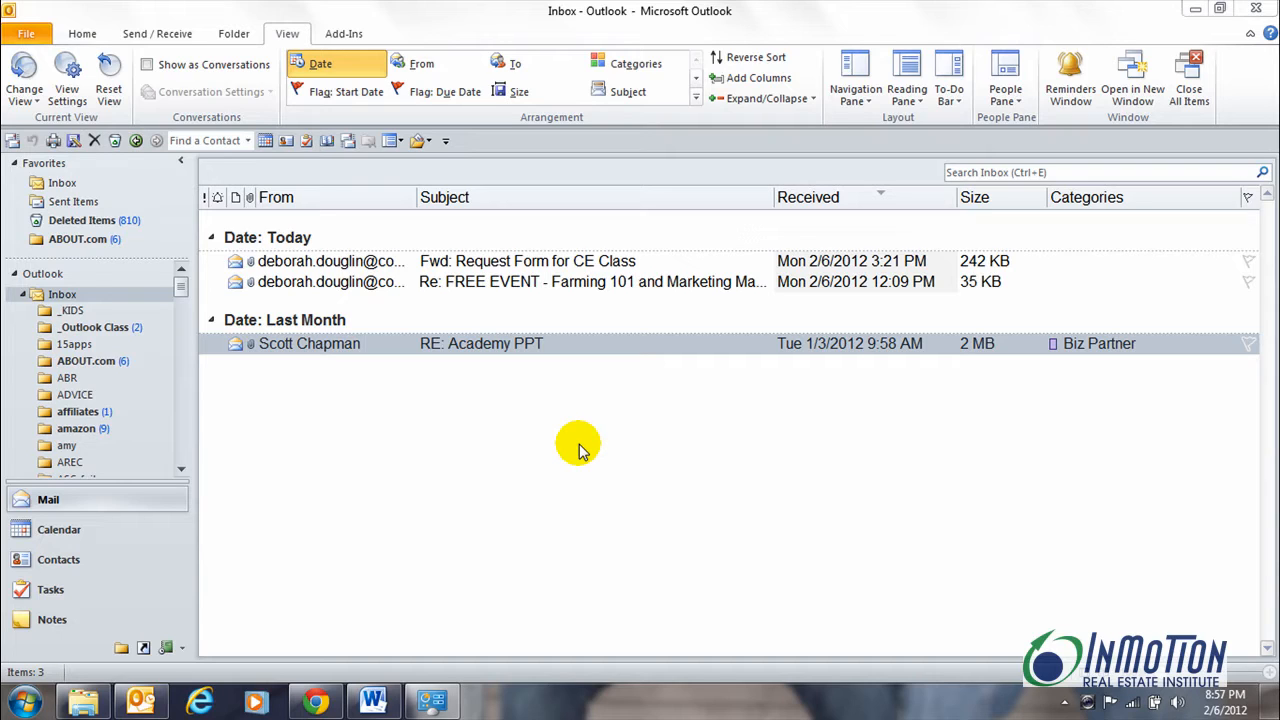
mouse_move(748, 620)
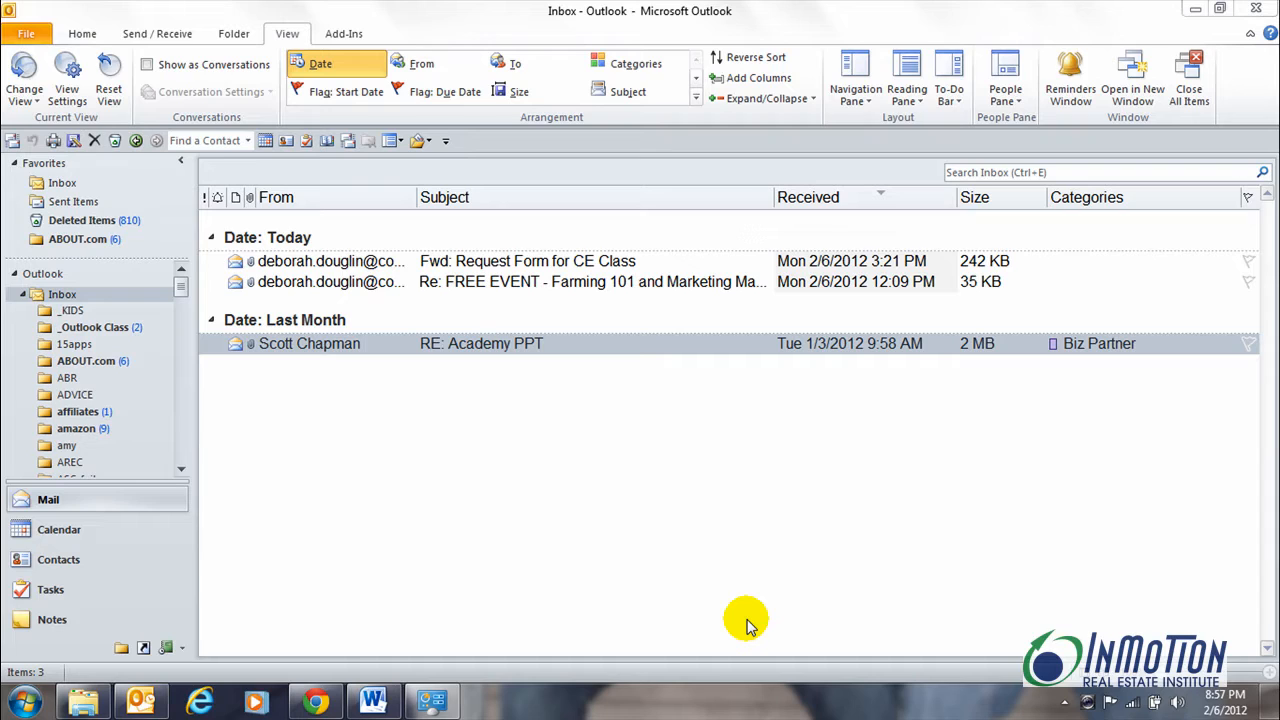
mouse_move(425, 442)
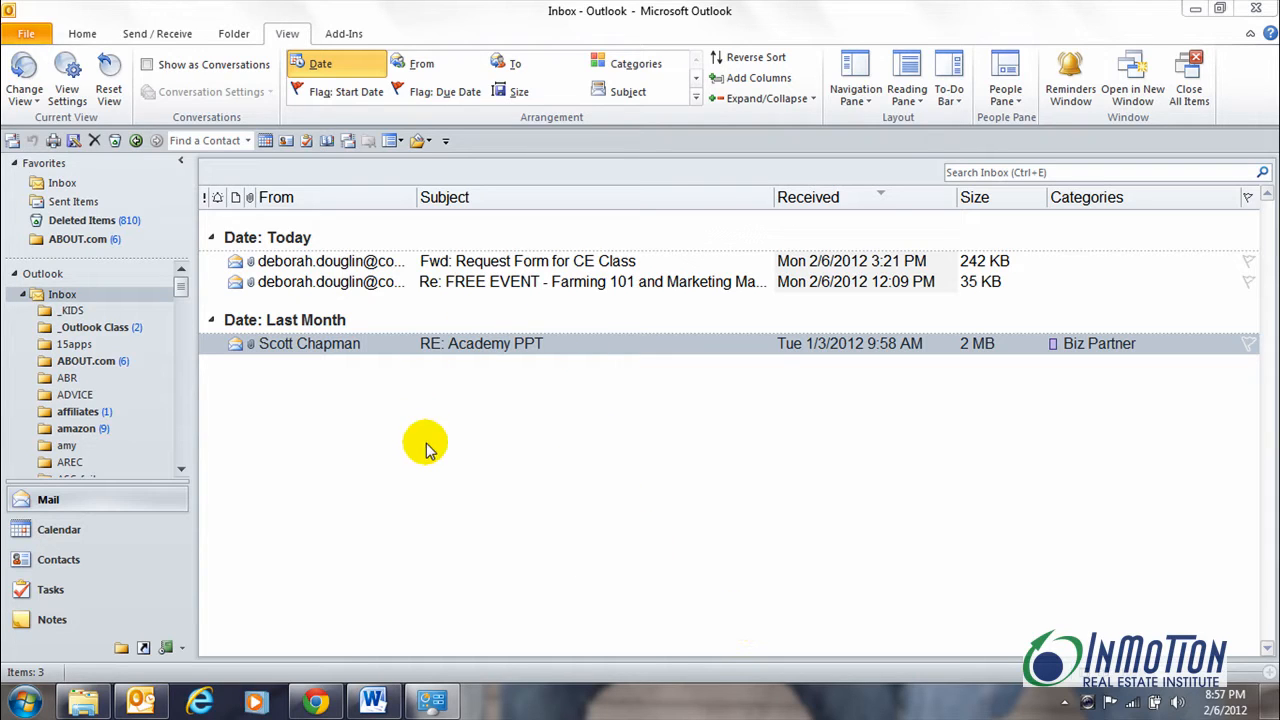
mouse_move(533, 440)
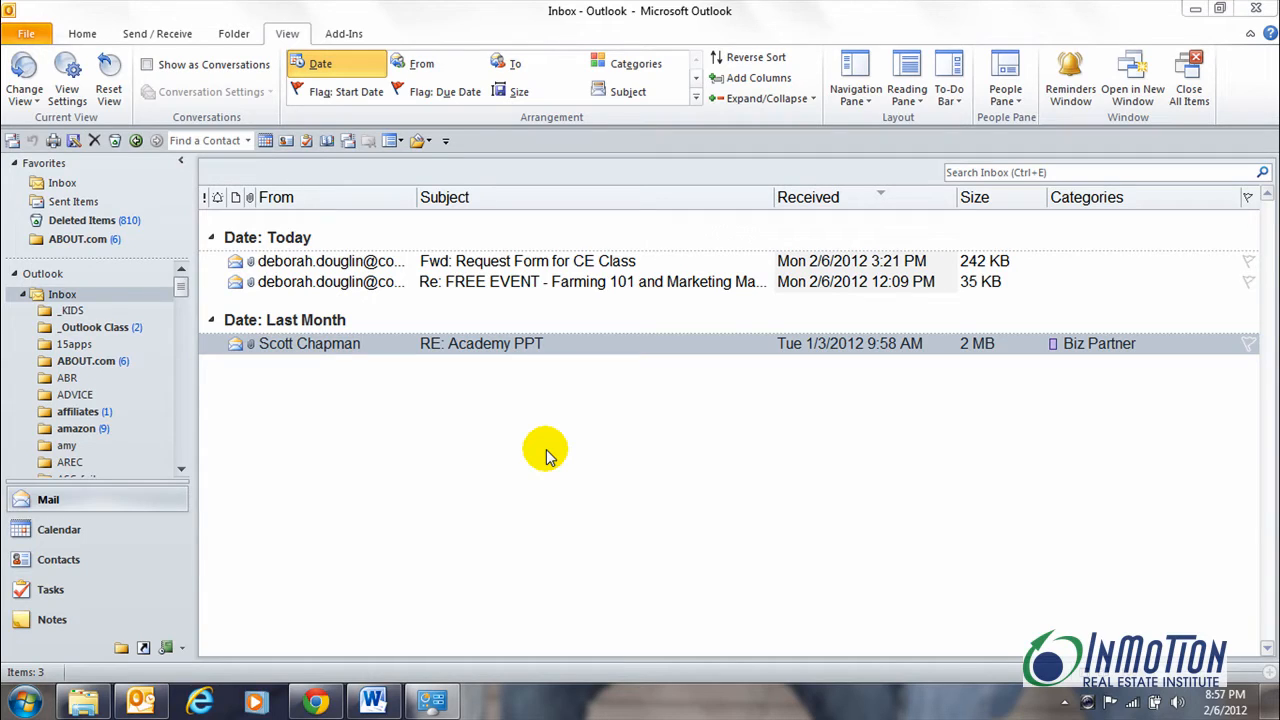
mouse_move(580, 415)
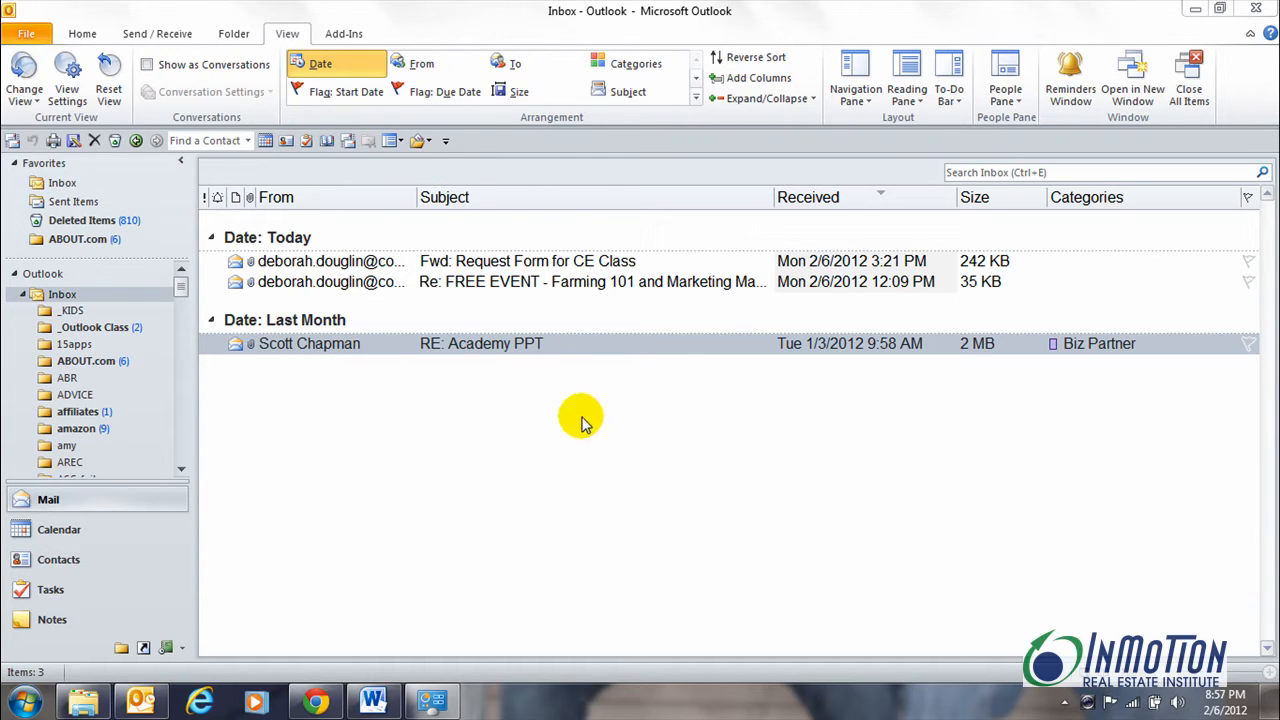
mouse_move(418, 343)
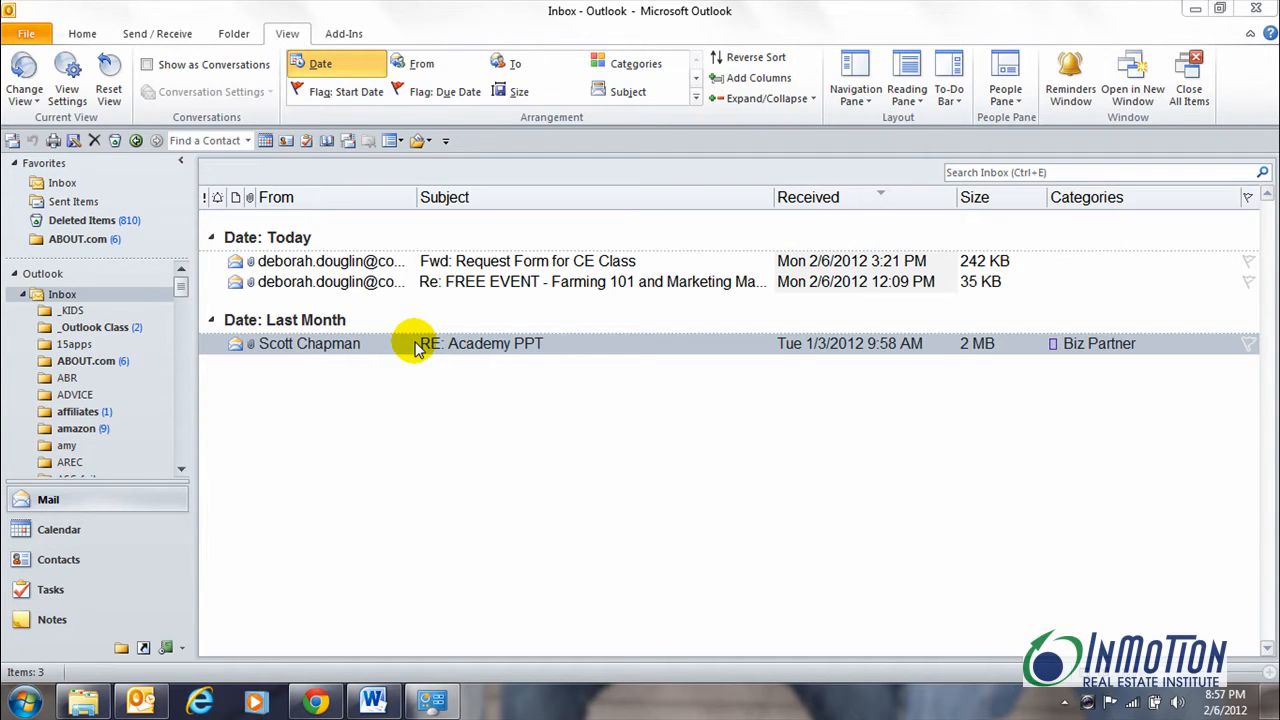
right_click(420, 343)
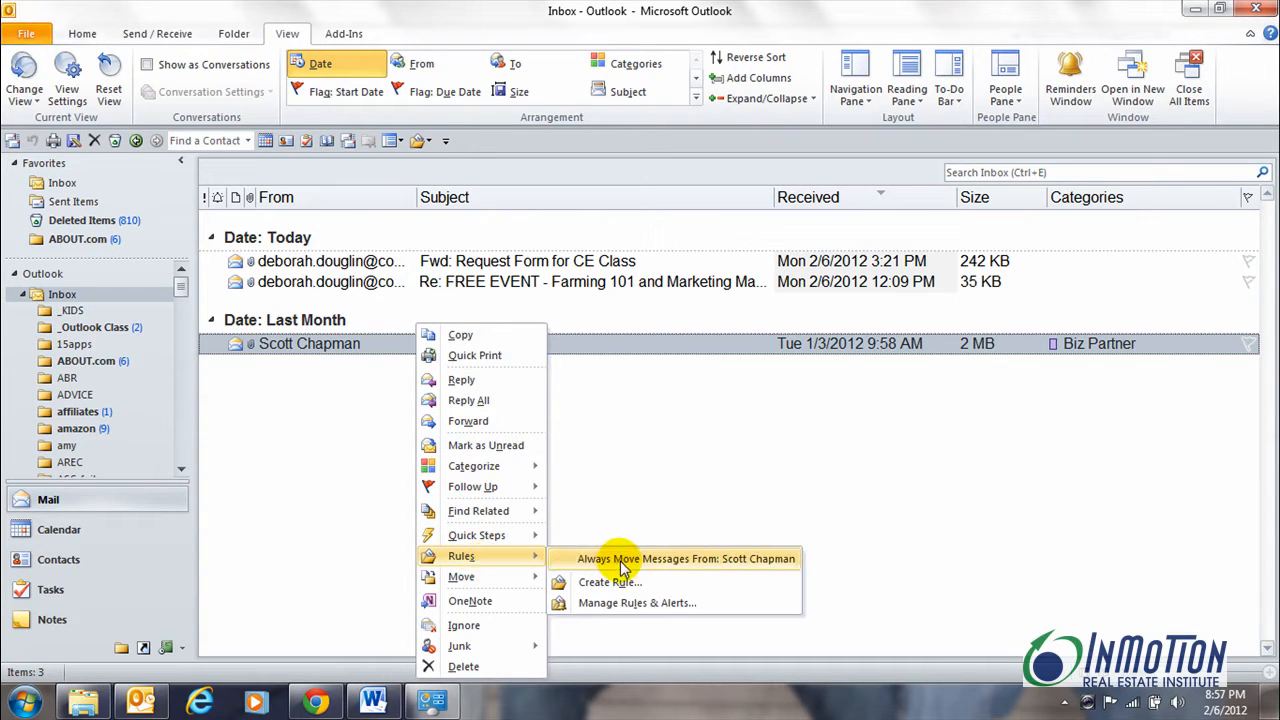
click(609, 582)
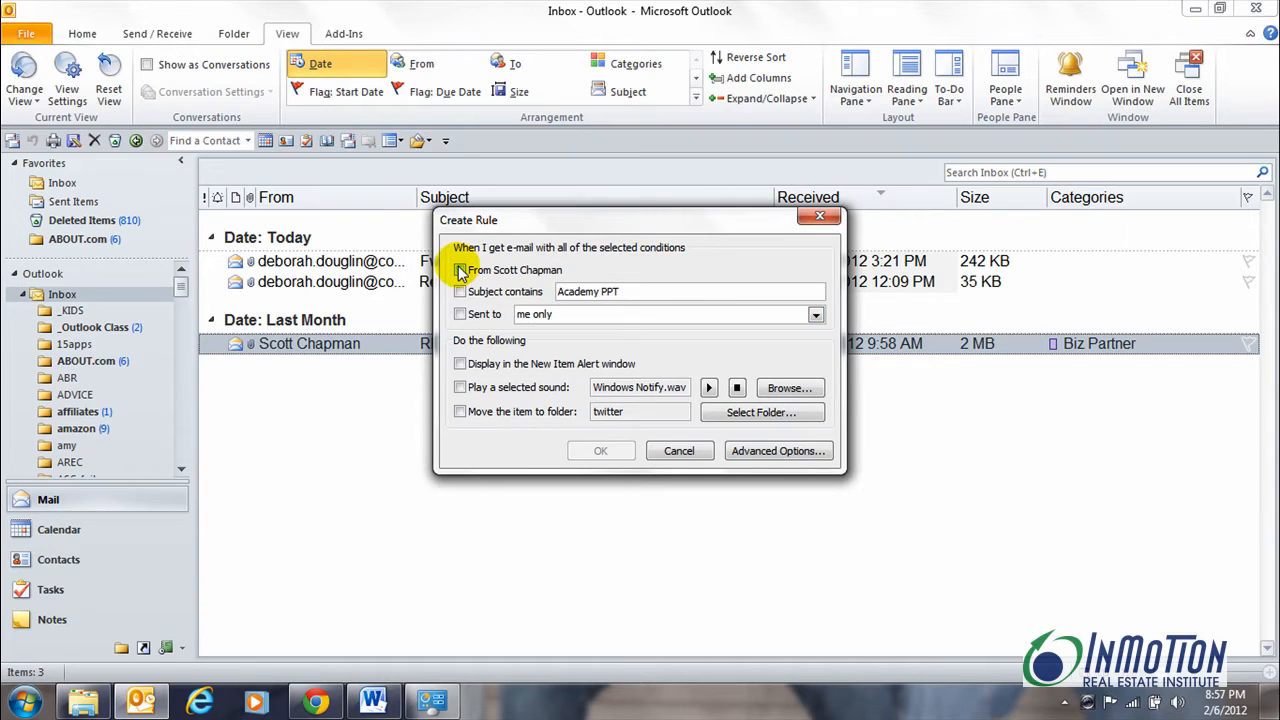
click(459, 270)
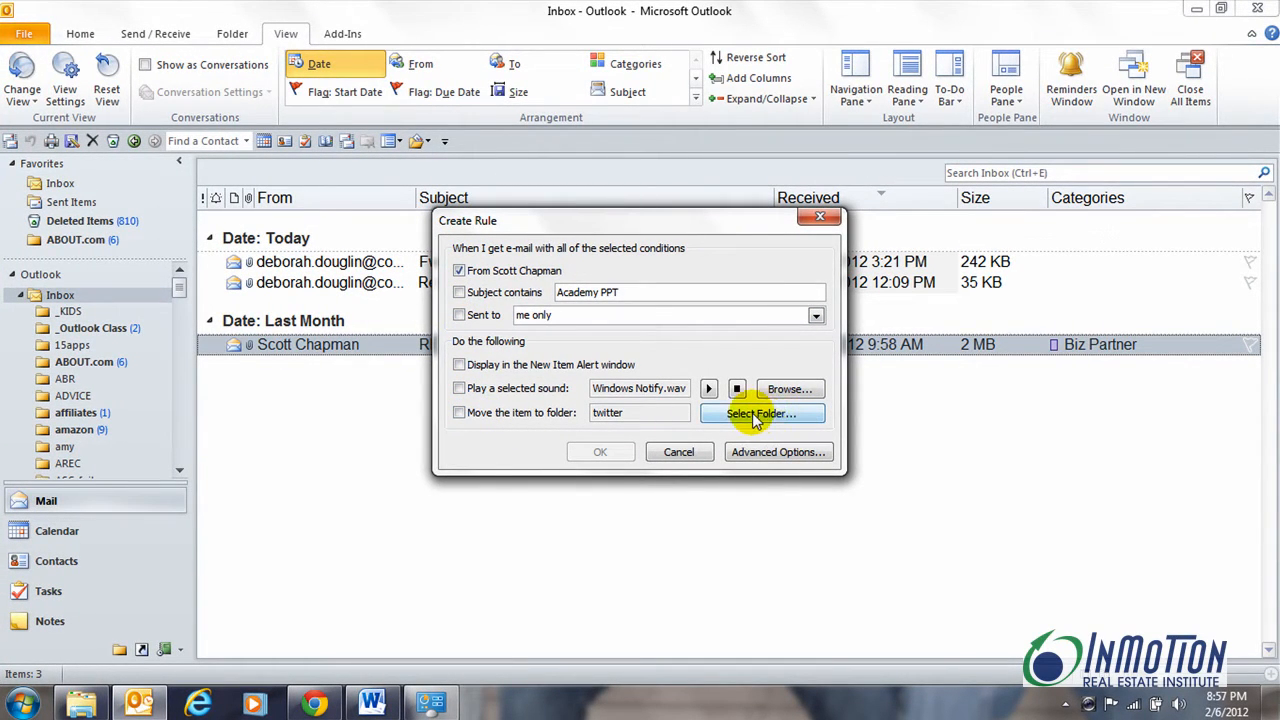
mouse_move(459, 413)
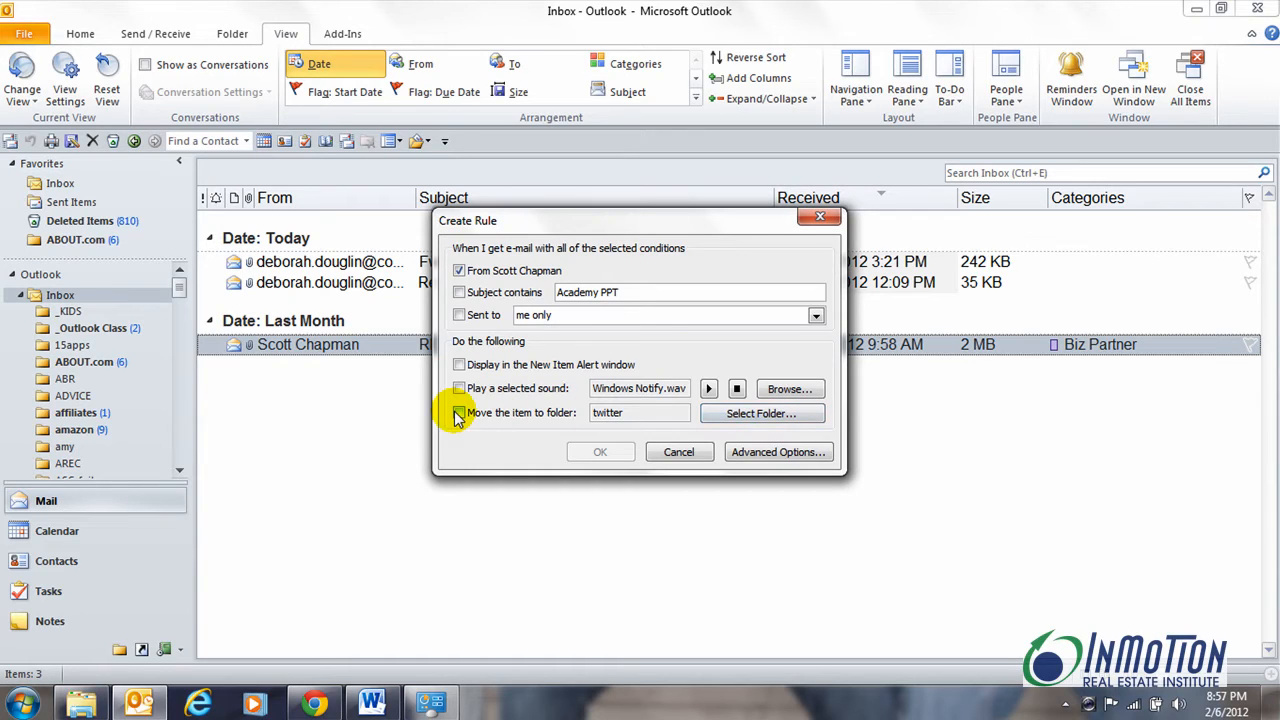
mouse_move(778, 451)
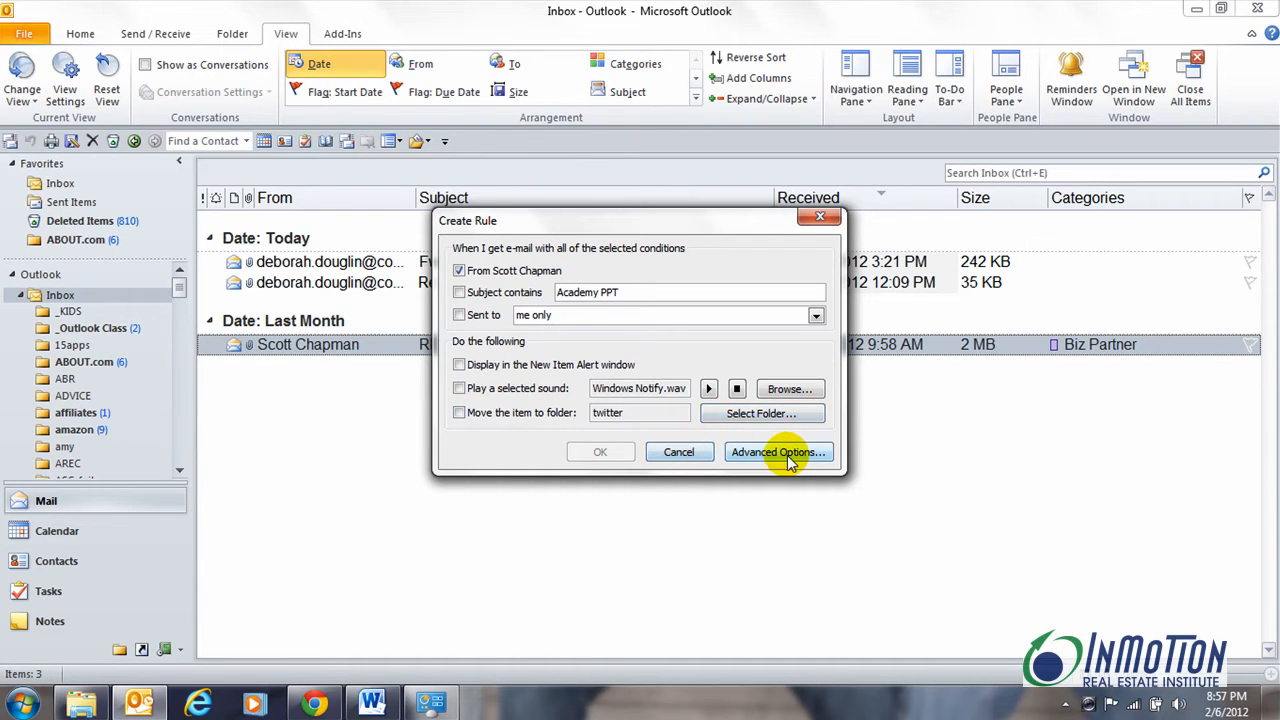
Open Advanced Options and advance the Rules Wizard to the action list, trying the delete options
click(778, 452)
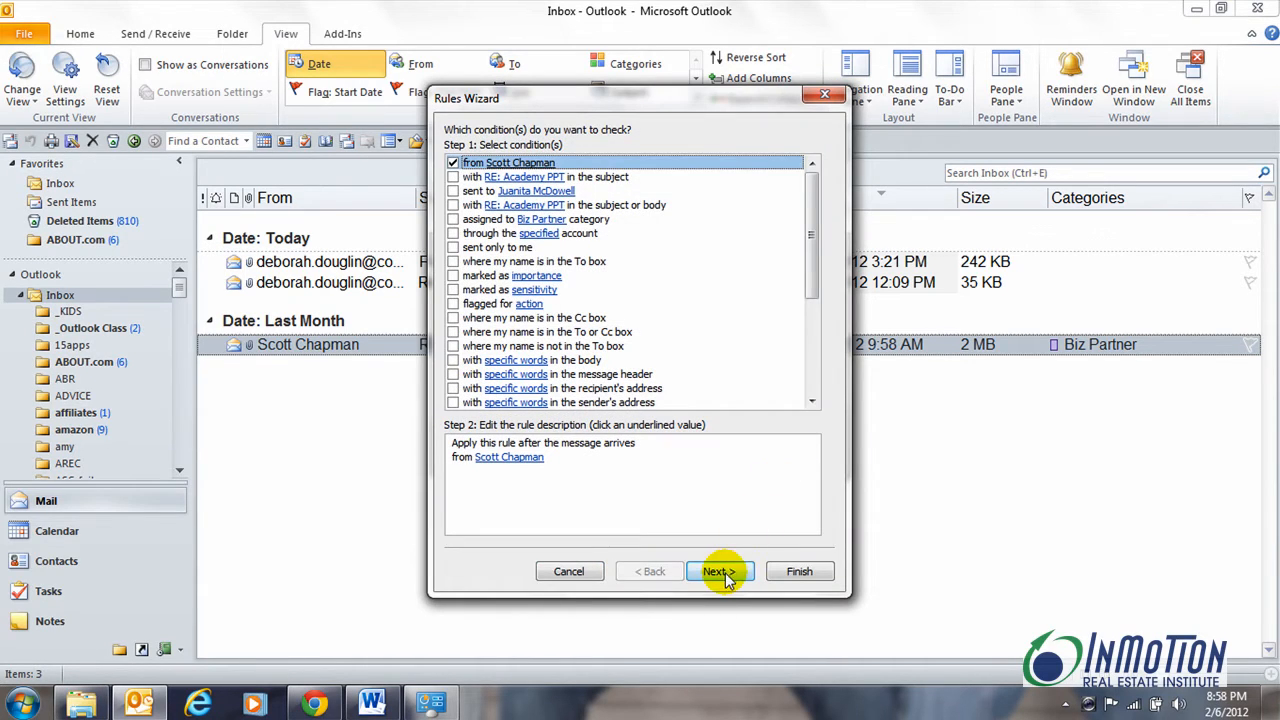
click(717, 571)
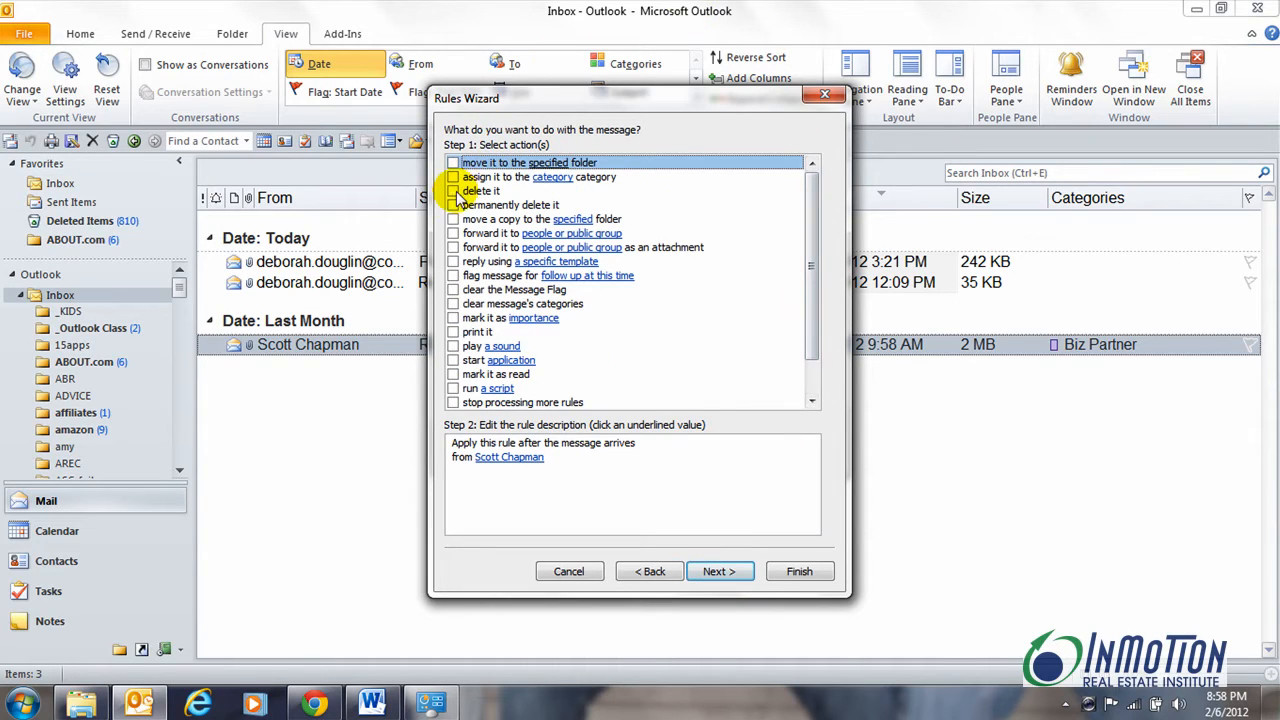
click(453, 191)
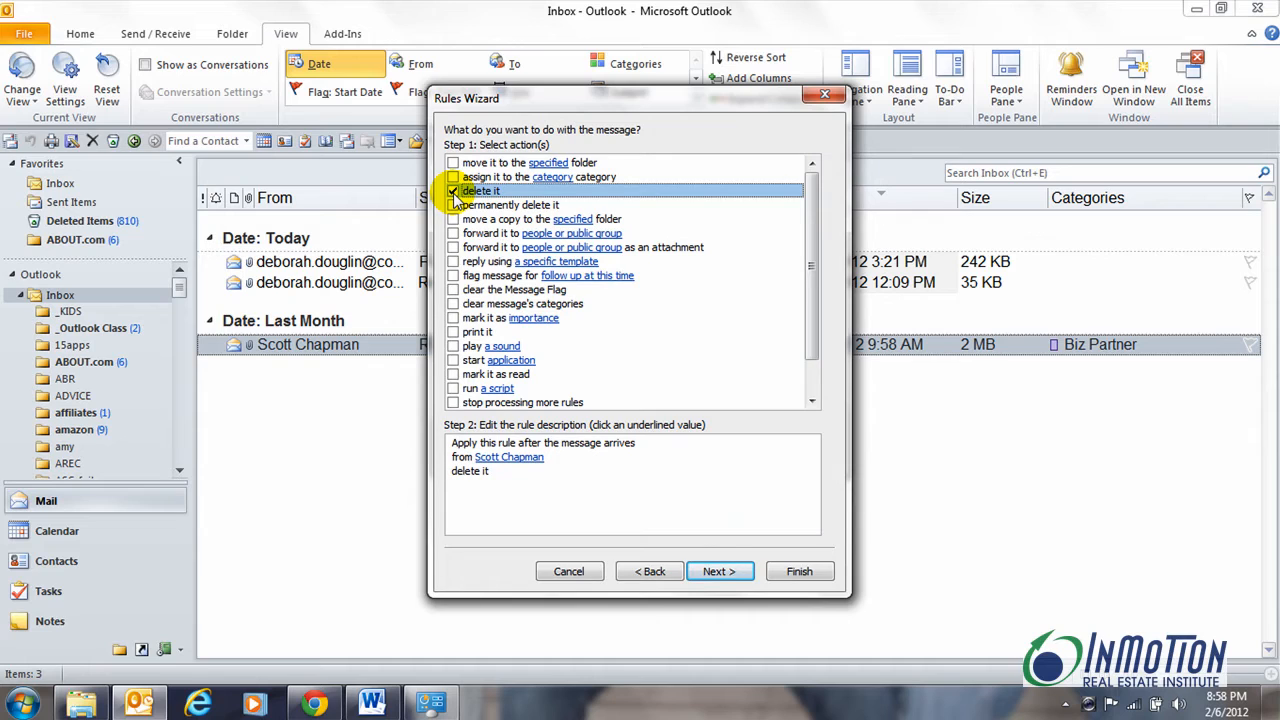
mouse_move(80, 220)
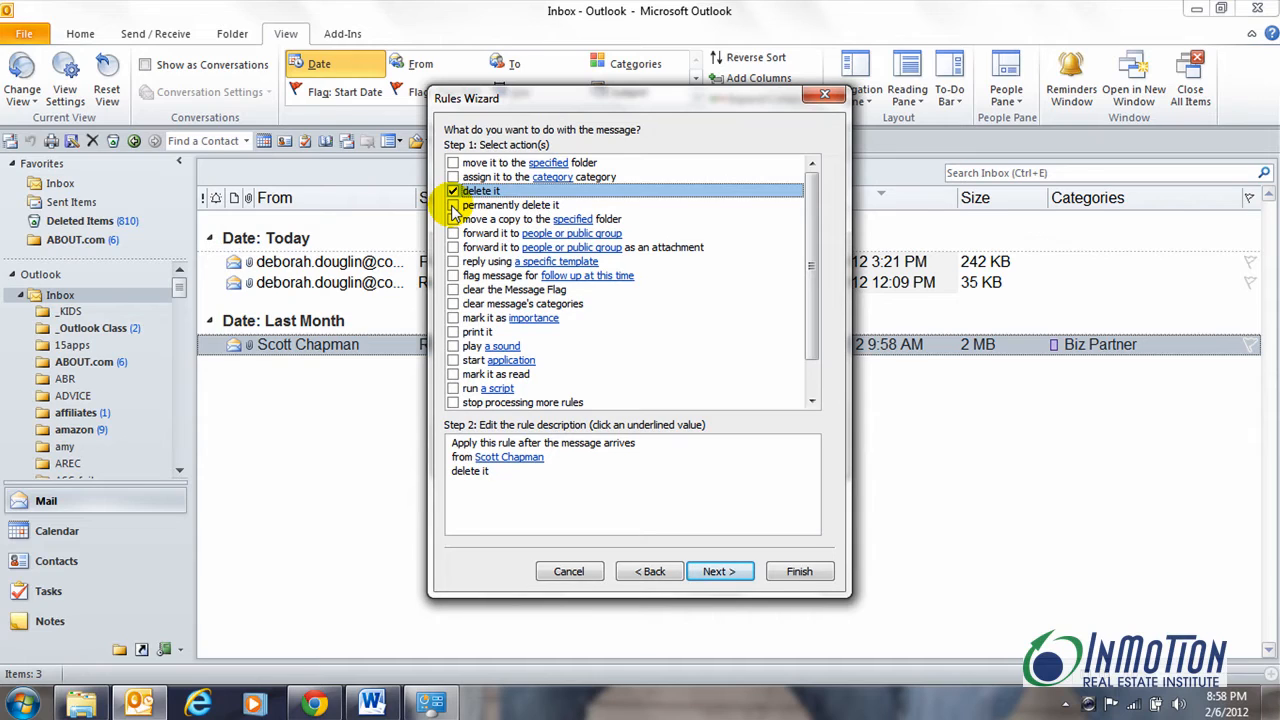
click(453, 191)
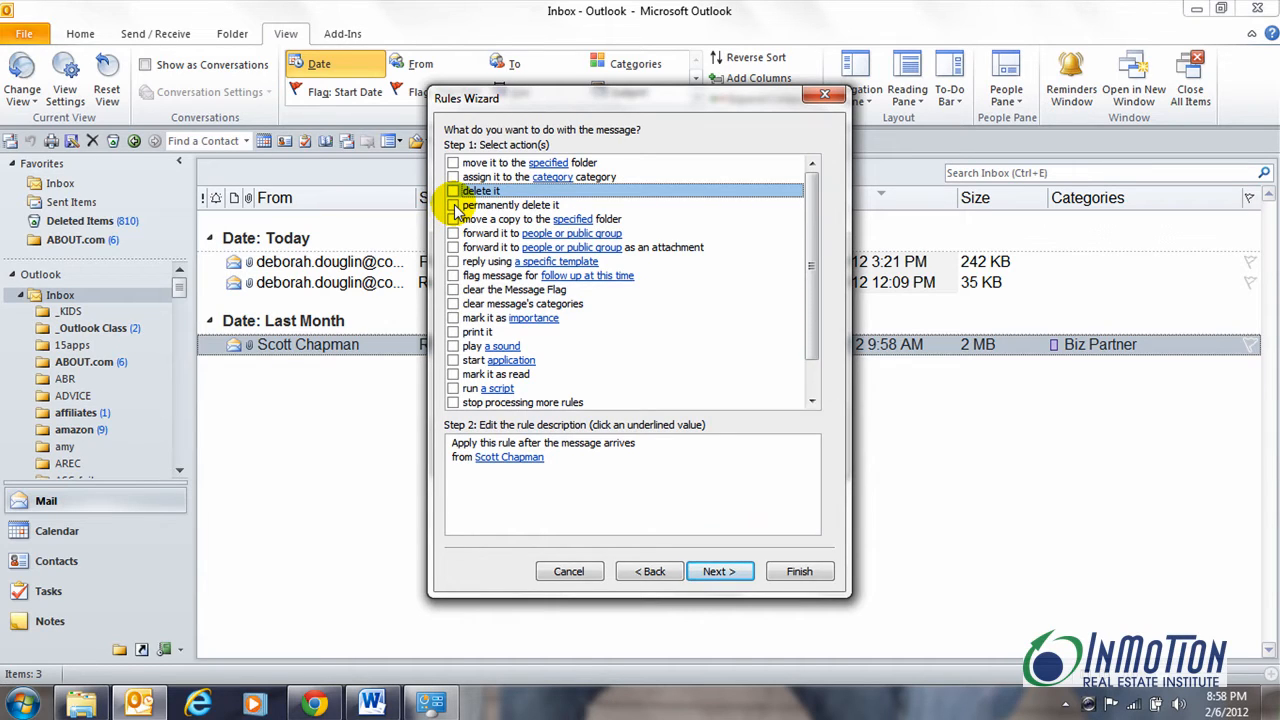
Tick 'permanently delete it', finish the rule, and dismiss the no-action warning
click(453, 205)
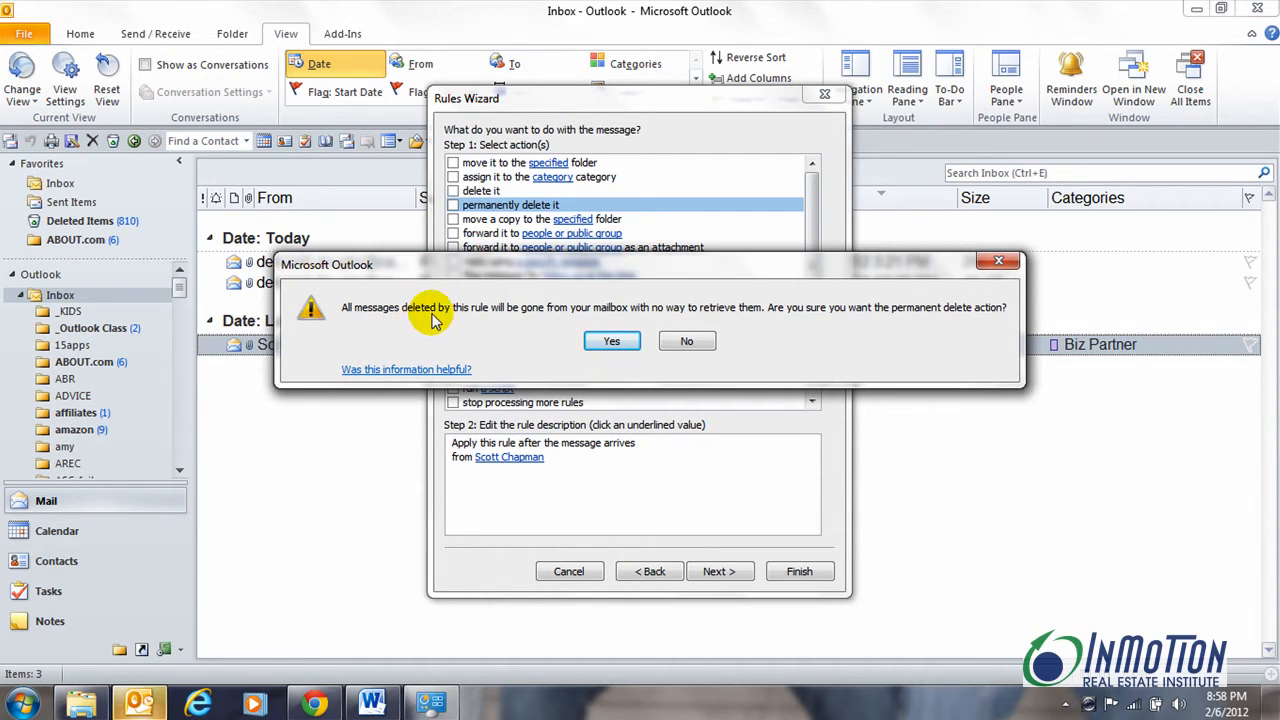
mouse_move(605, 315)
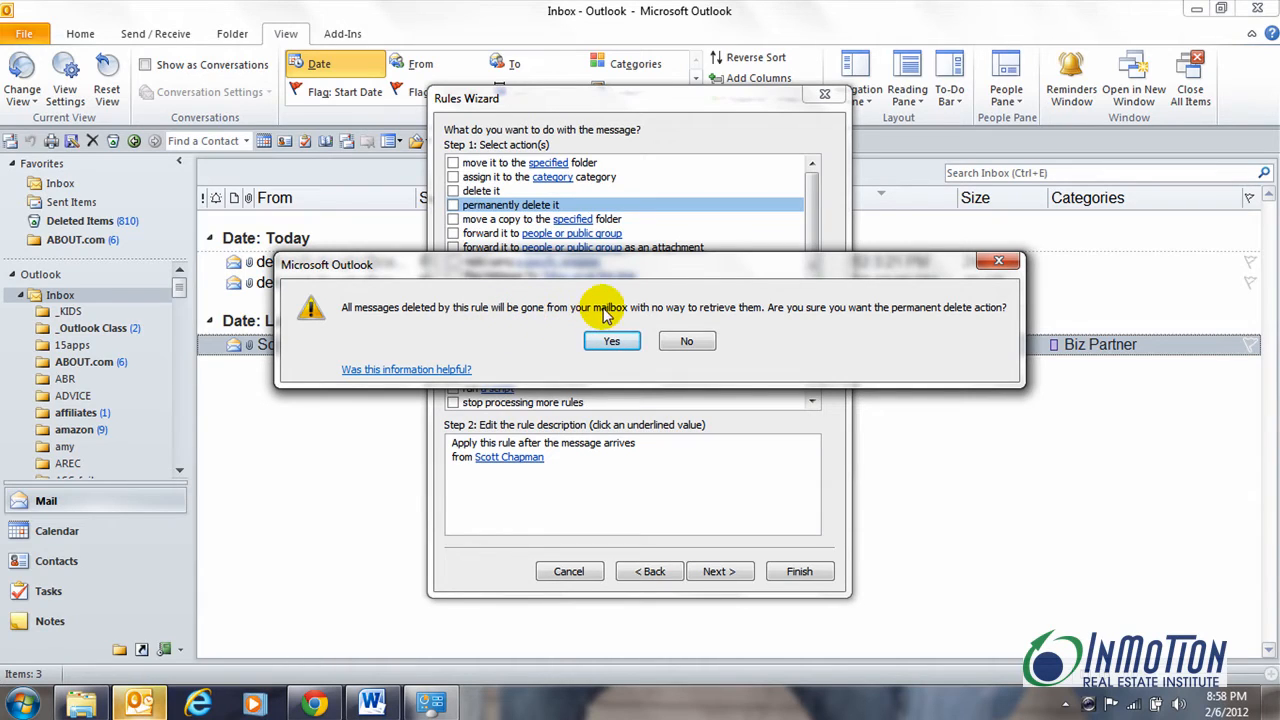
mouse_move(740, 318)
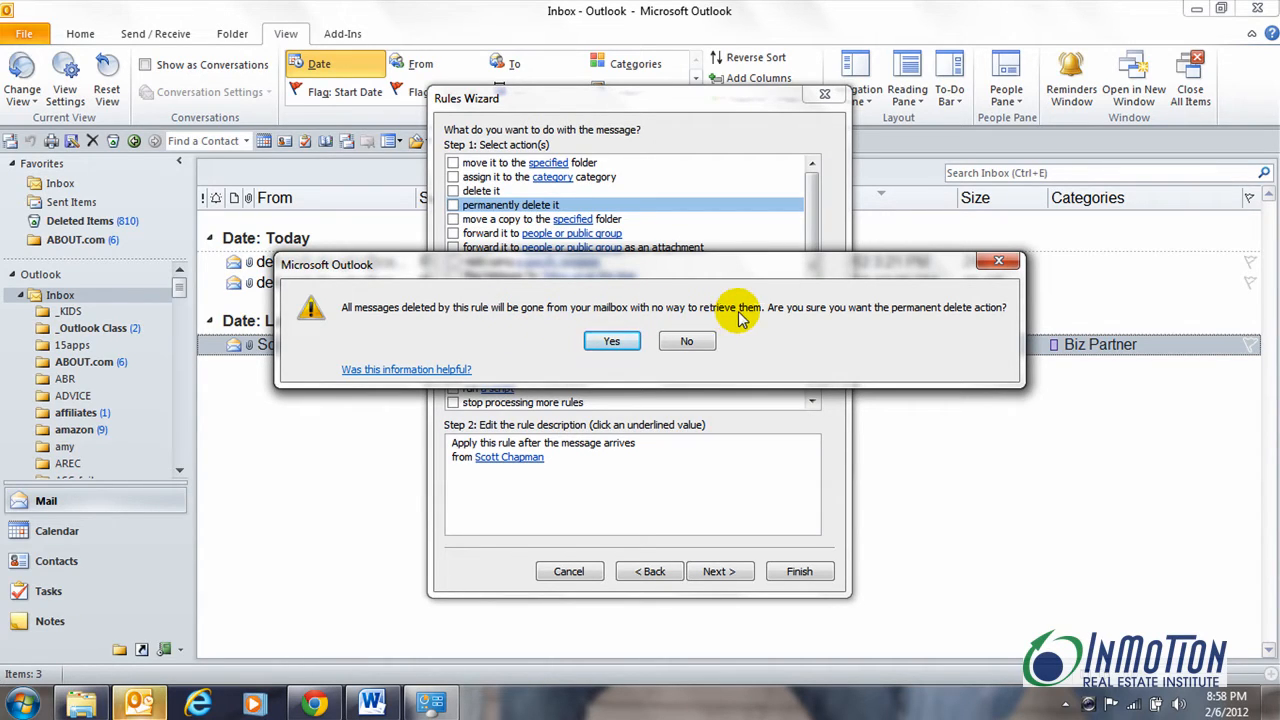
mouse_move(1010, 340)
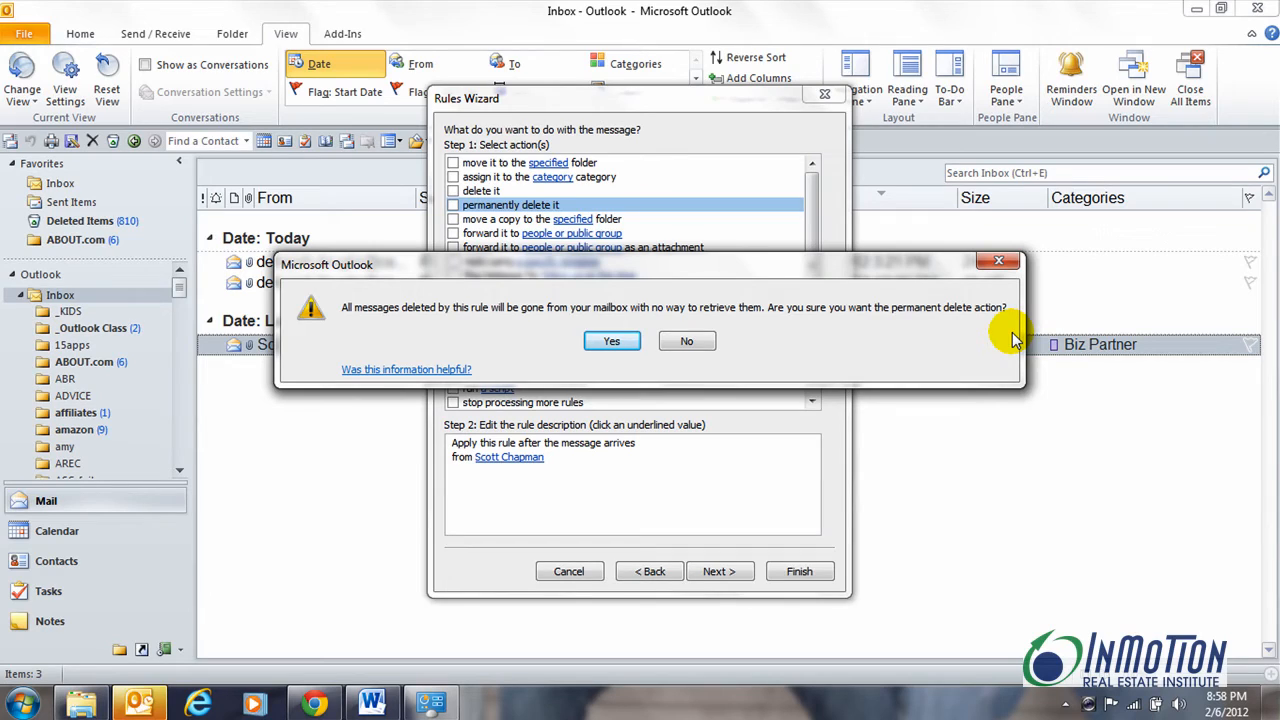
mouse_move(611, 341)
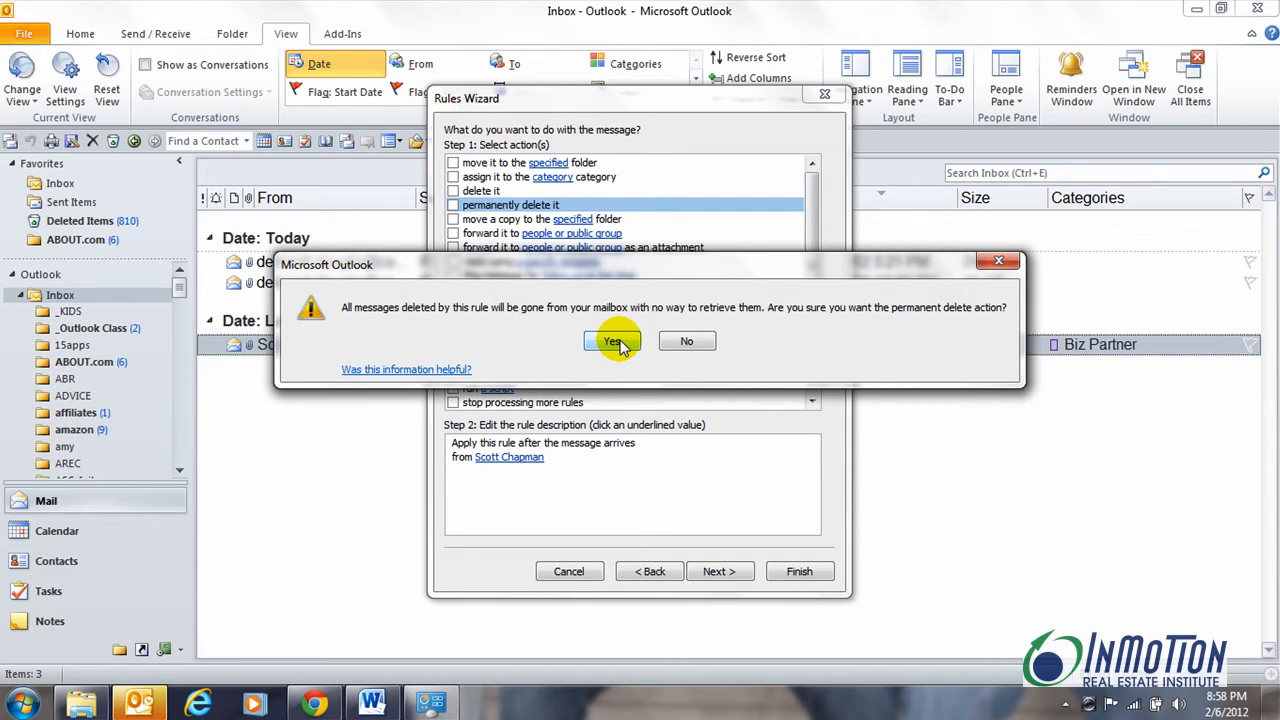
mouse_move(993, 263)
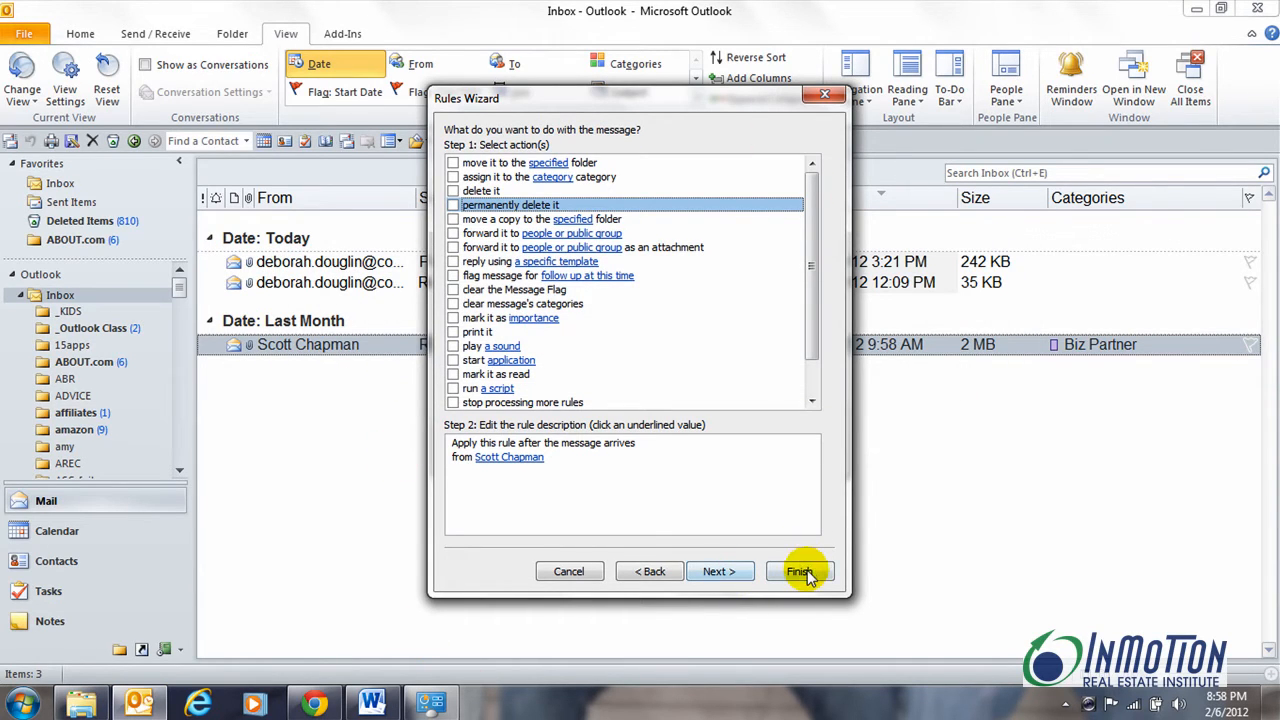
click(799, 571)
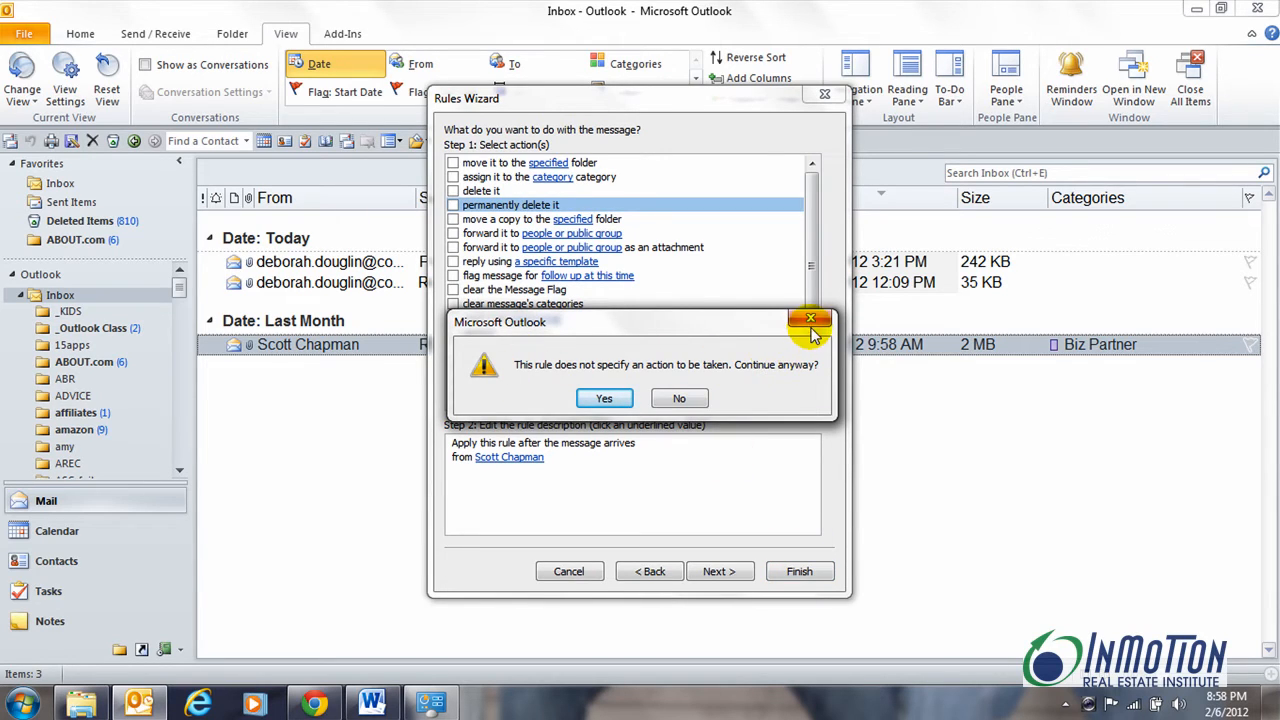
click(679, 398)
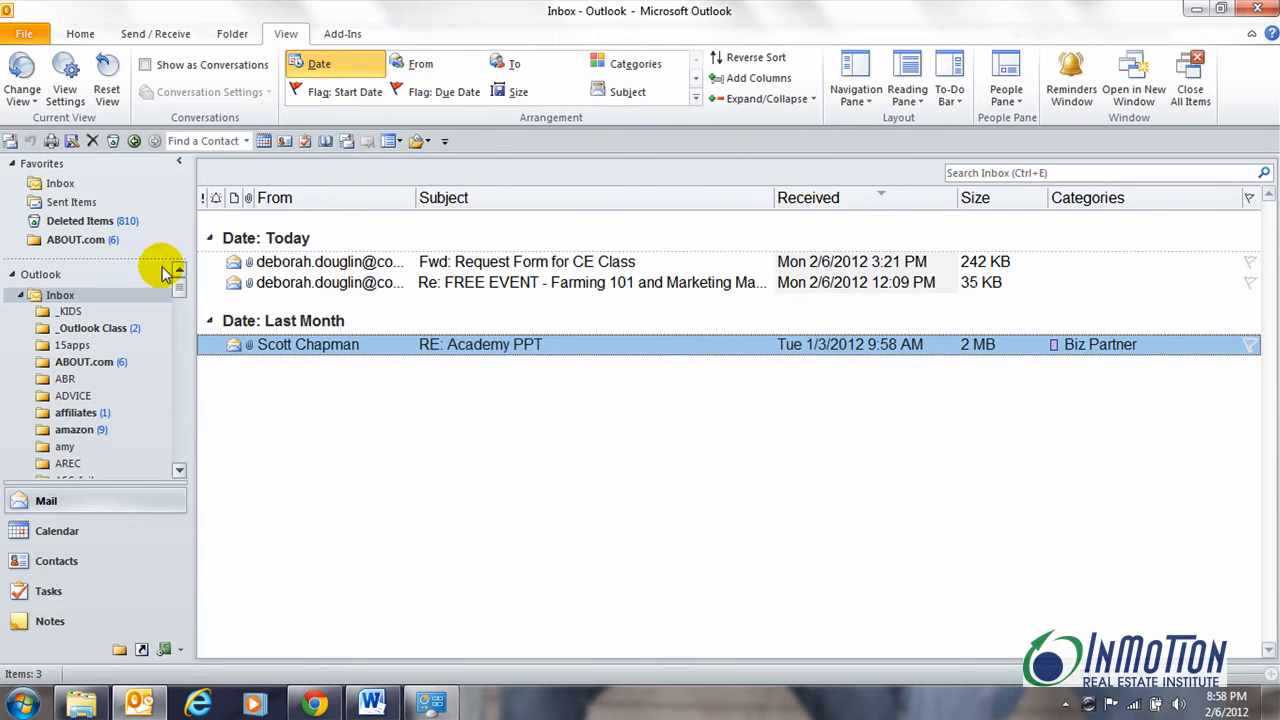
Show Deleted Items and scroll its 963 messages down to the Mail Delivery System entries
click(80, 220)
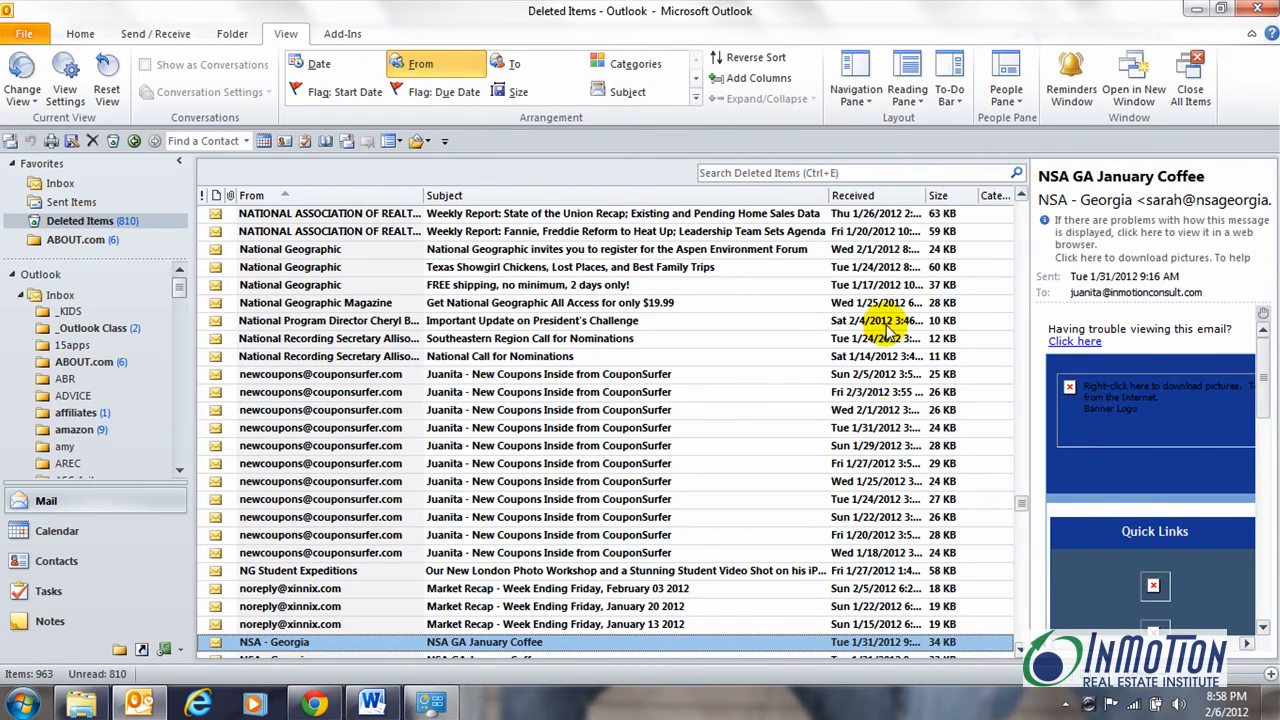
mouse_move(1015, 340)
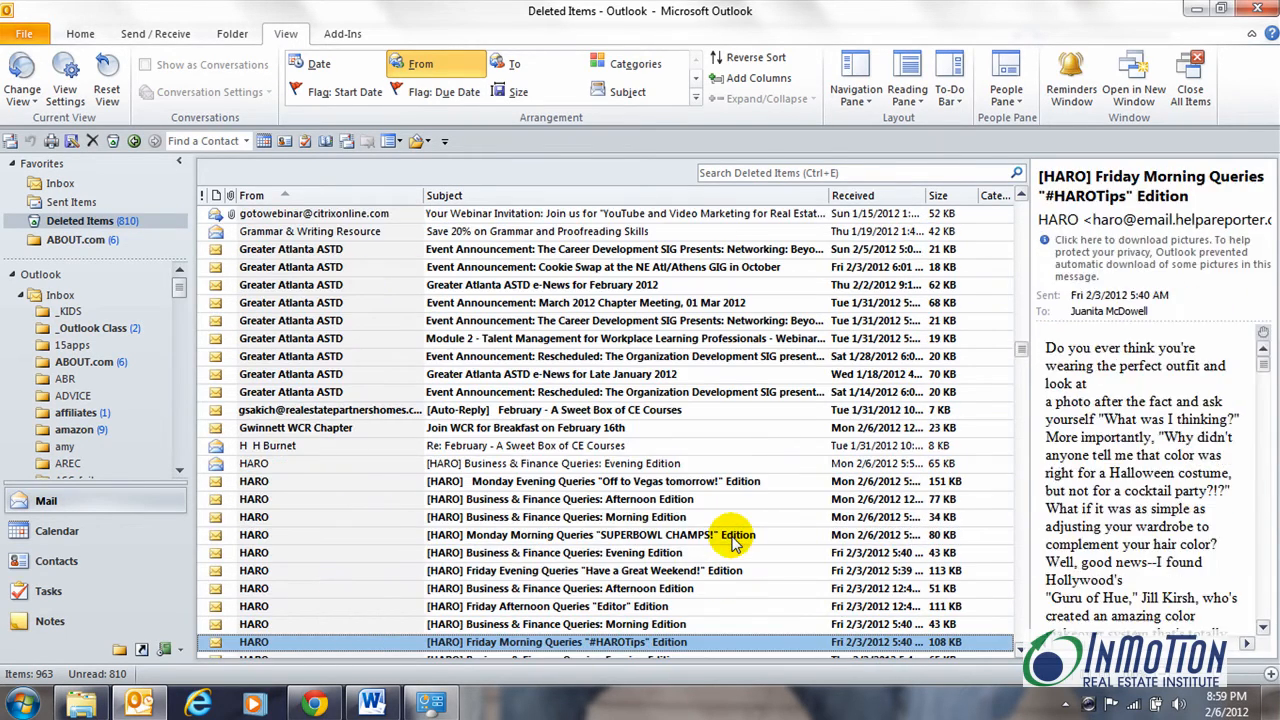
mouse_move(250, 485)
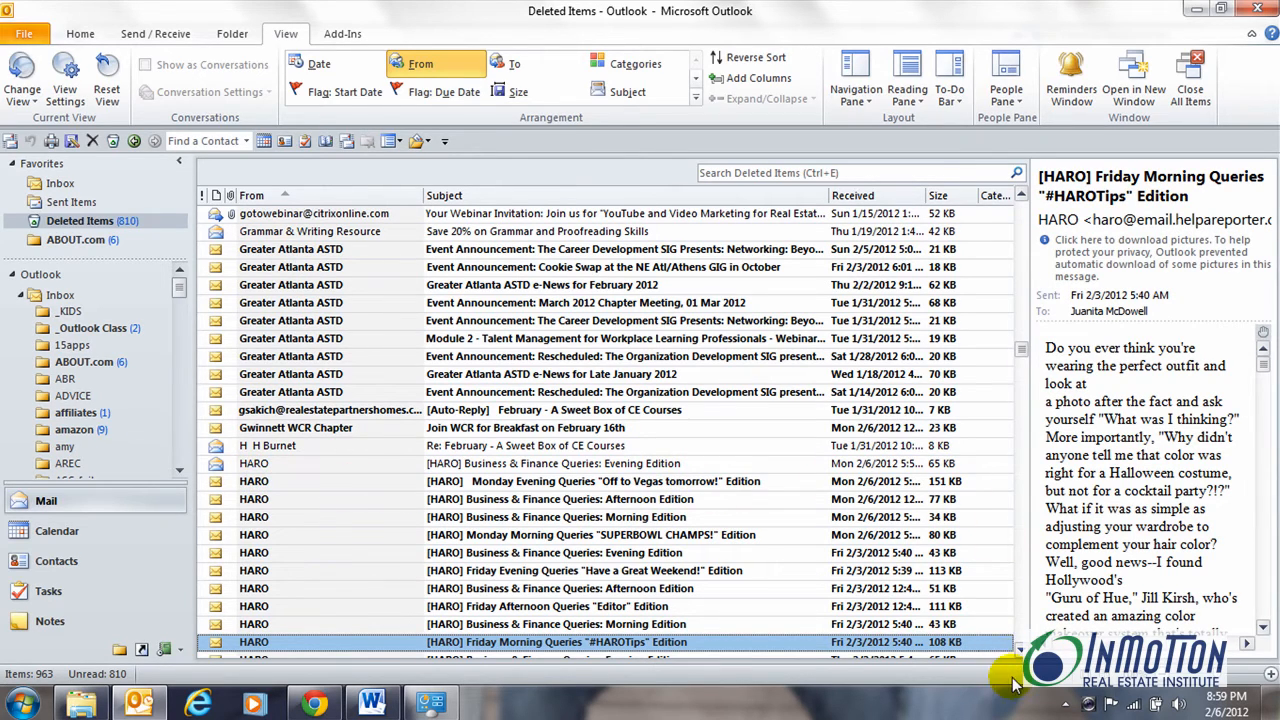
scroll(down, 3)
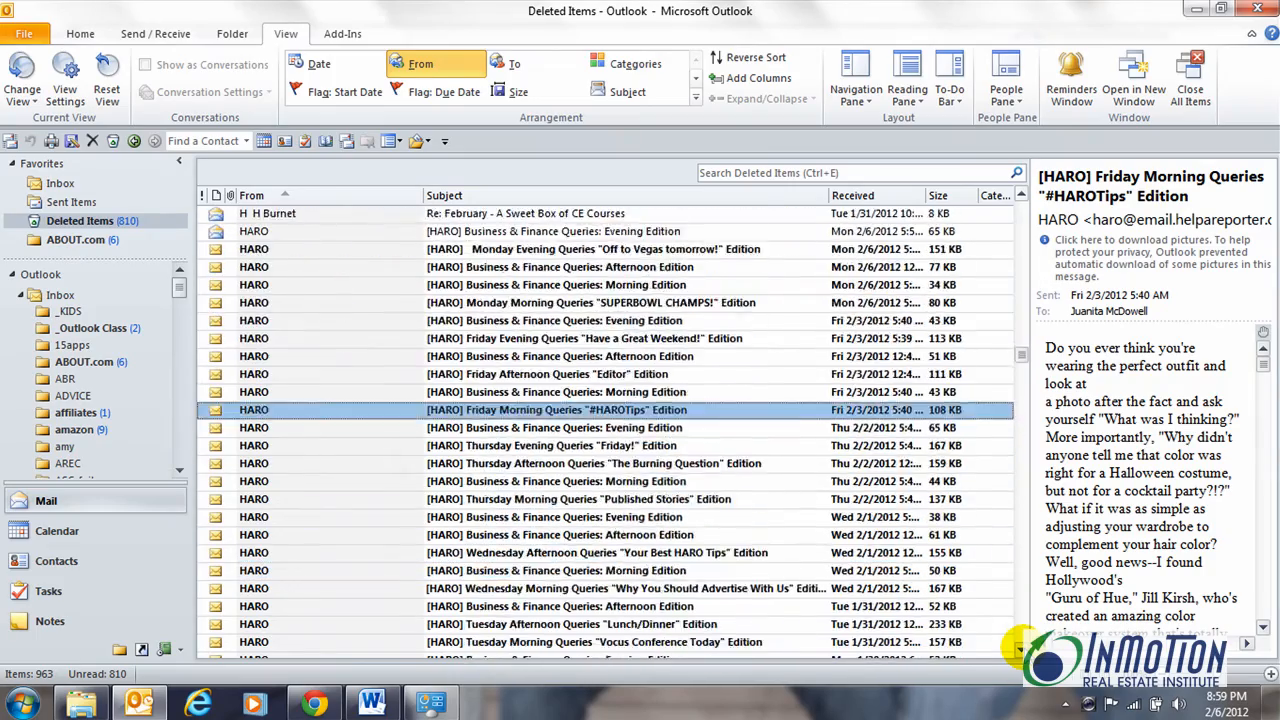
scroll(down, 3)
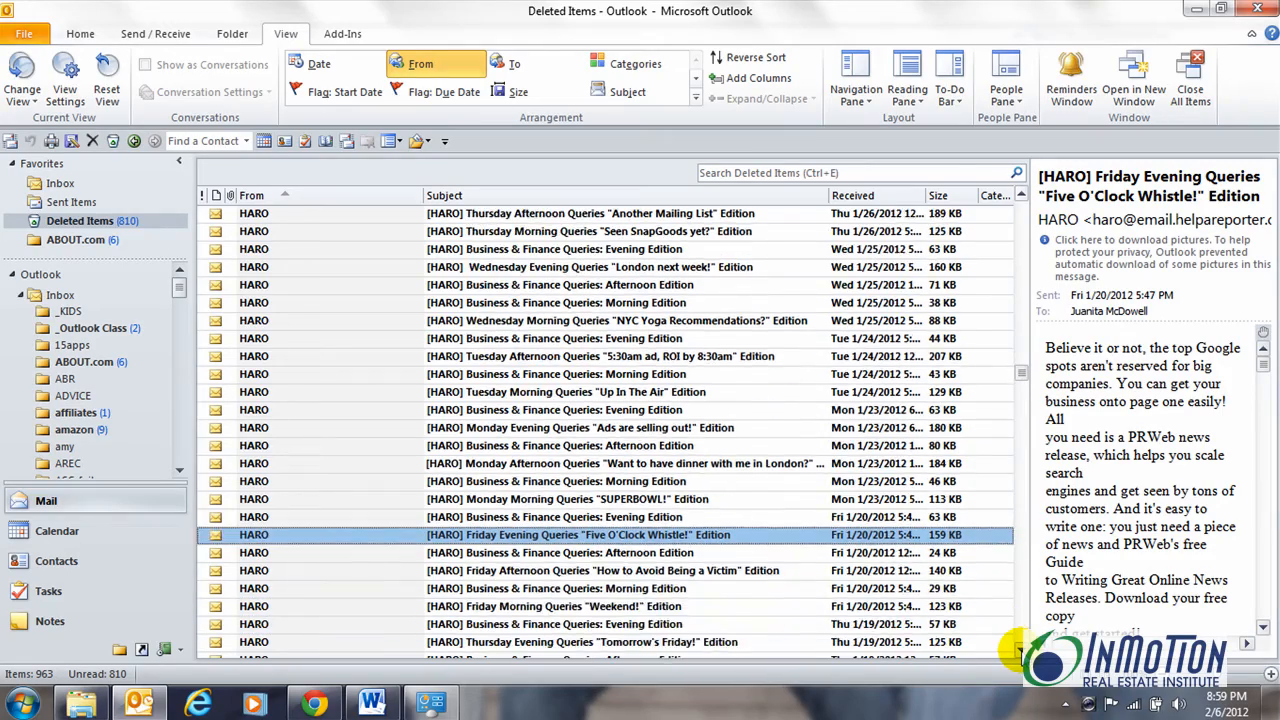
scroll(down, 3)
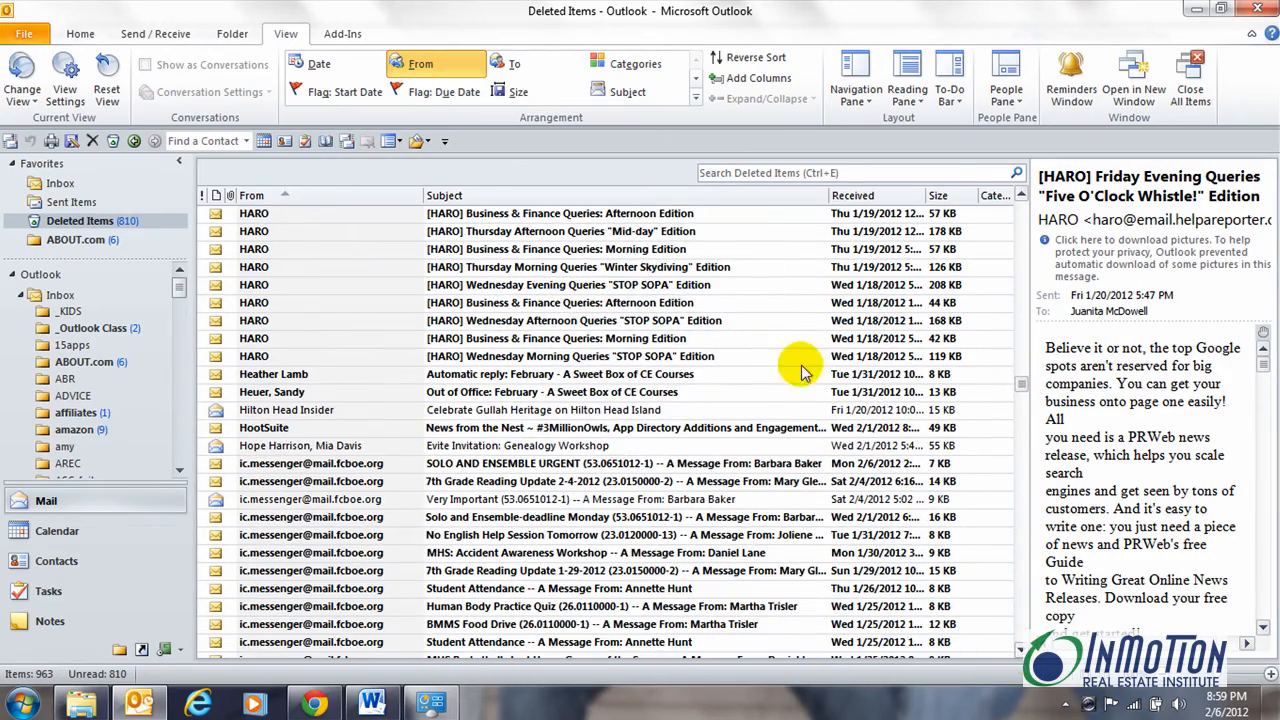
click(570, 302)
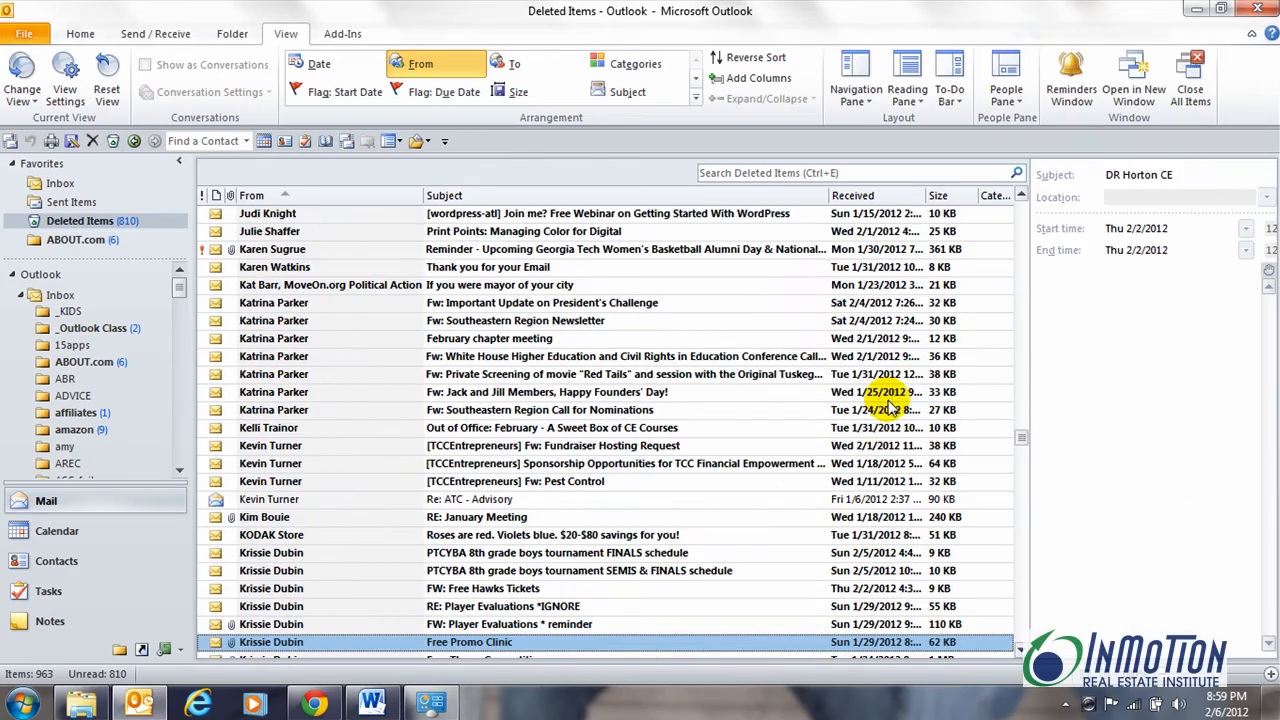
scroll(down, 3)
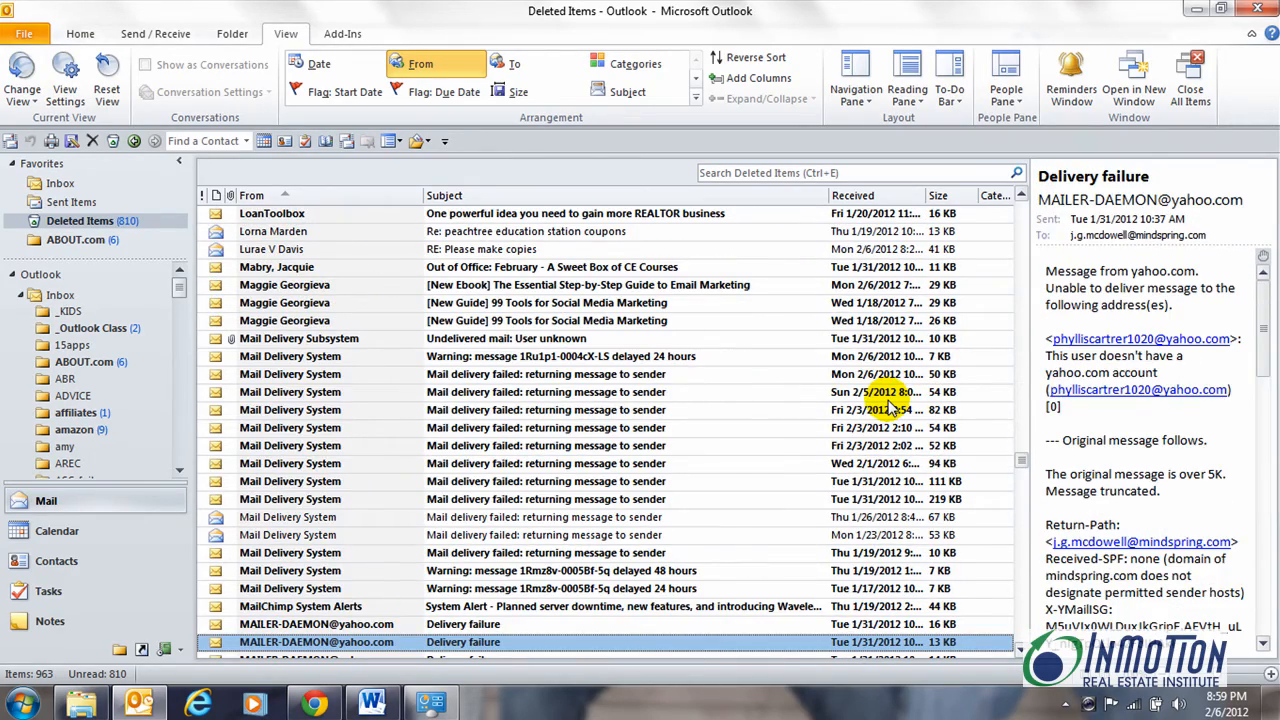